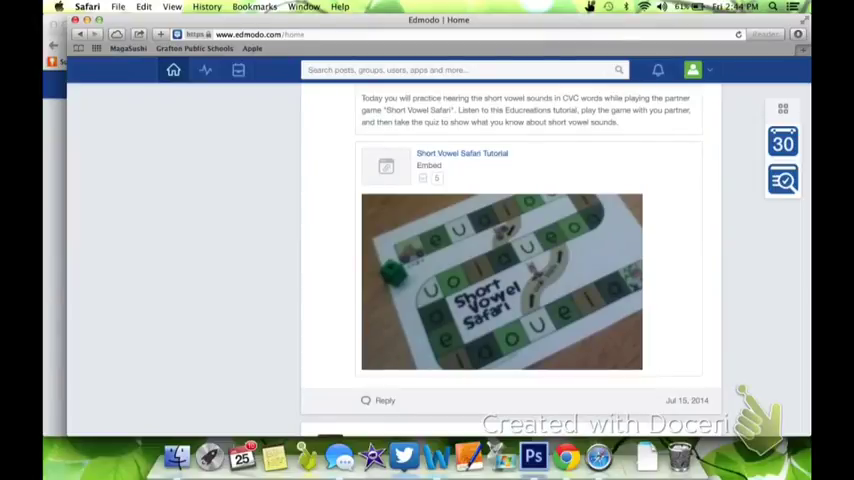
- Play the embedded Short Vowel Safari Tutorial video, then view the parent group post with replies
{"action": "left_click", "coordinate": [500, 280]}
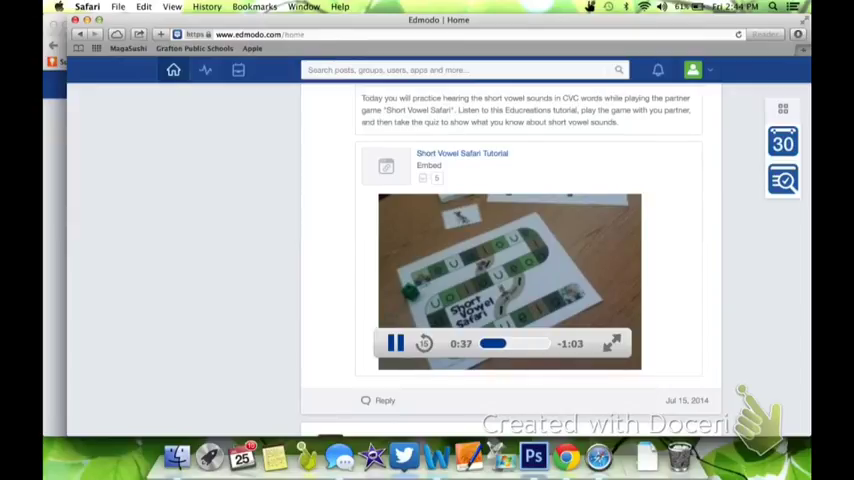
{"action": "left_click", "coordinate": [396, 344]}
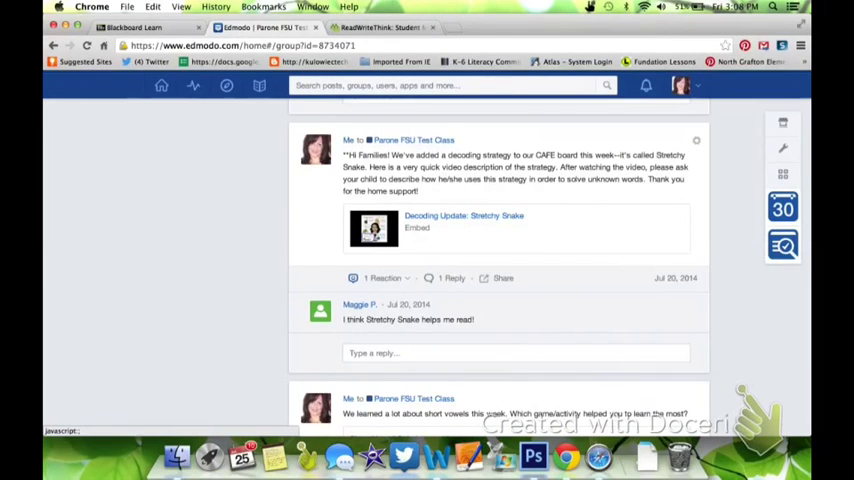
- Play the Decoding Update: Stretchy Snake video in its viewer, then return to the class group page
{"action": "left_click", "coordinate": [372, 228]}
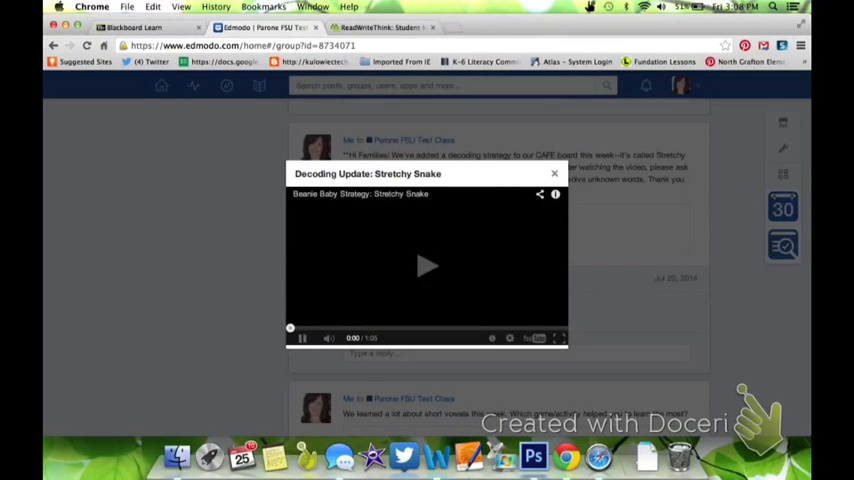
{"action": "left_click", "coordinate": [428, 266]}
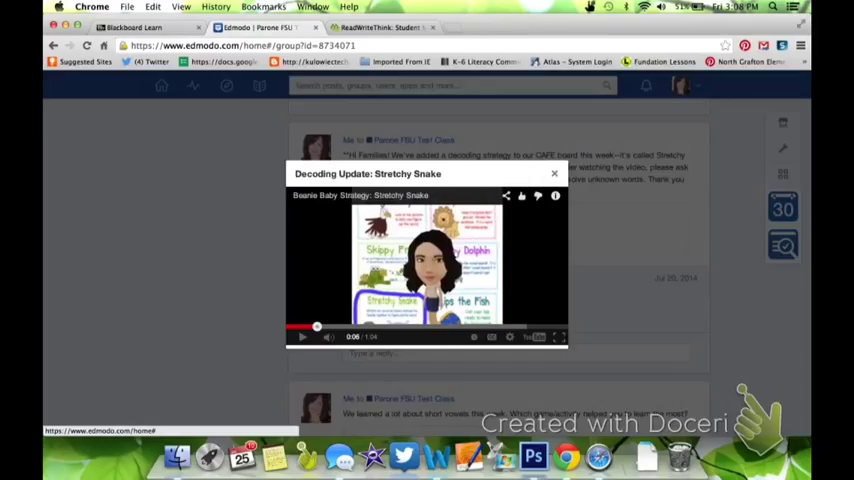
{"action": "left_click", "coordinate": [556, 172]}
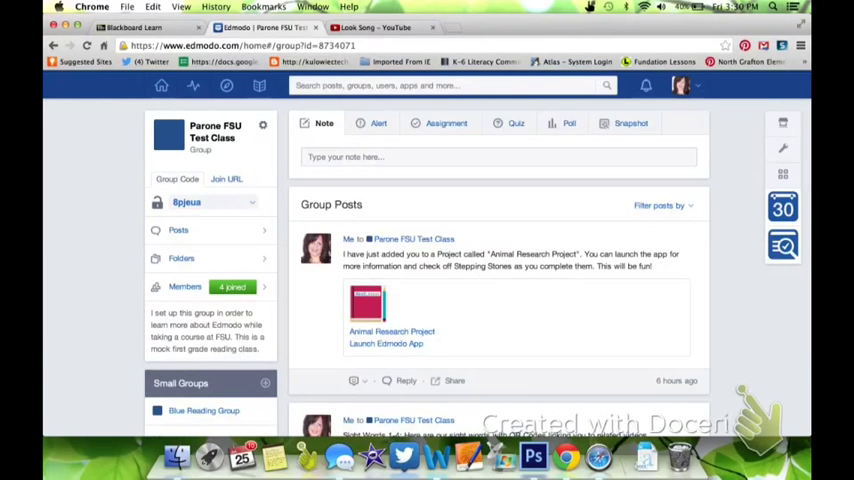
- Go from the Parone FSU Test Class page to the Blue Reading Group small group
{"action": "scroll", "scroll_direction": "down", "scroll_amount": 3}
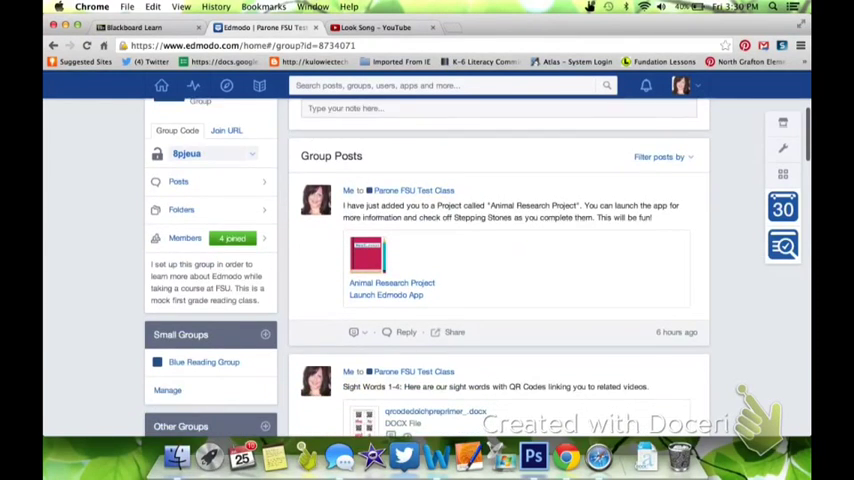
{"action": "scroll", "scroll_direction": "down", "scroll_amount": 3}
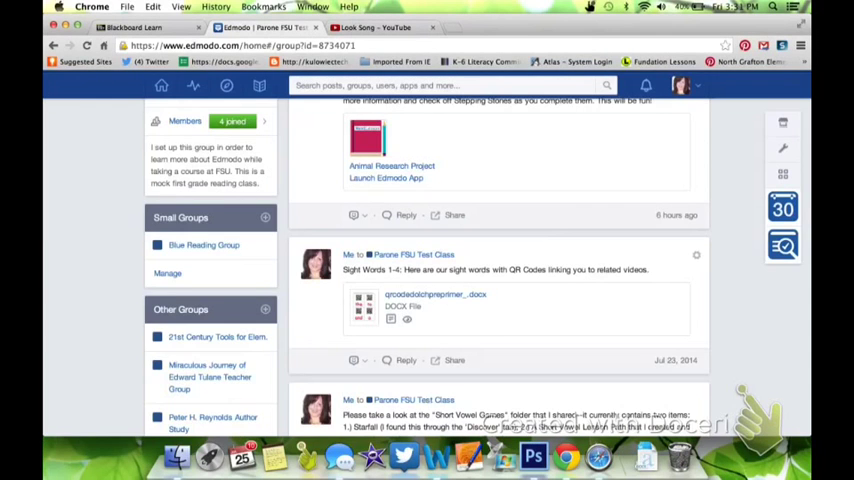
{"action": "left_click", "coordinate": [204, 244]}
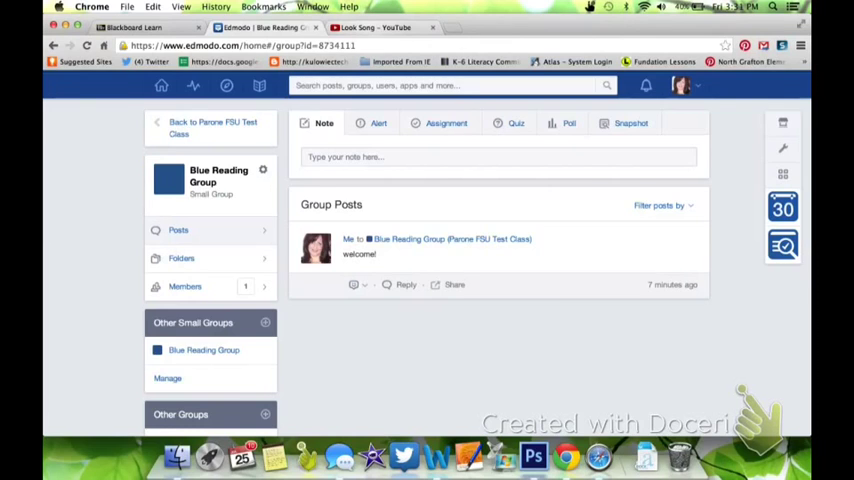
- Get the Look Song video's embed code from YouTube's Share options
{"action": "left_click", "coordinate": [380, 28]}
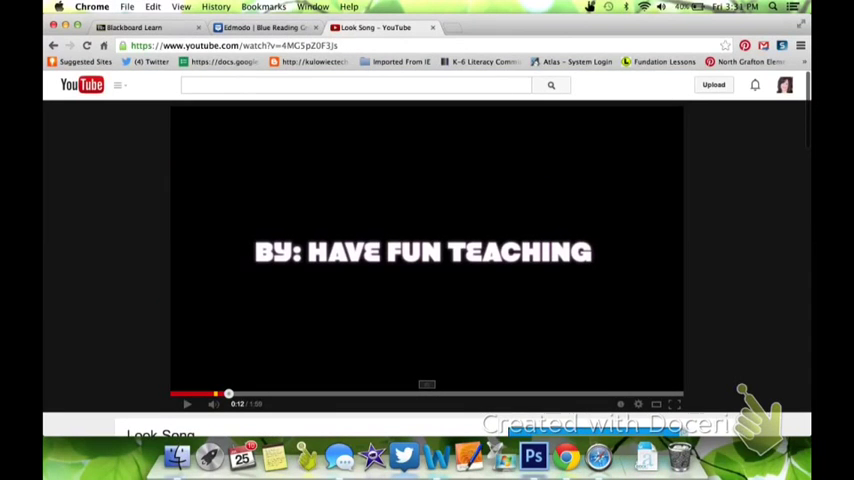
{"action": "scroll", "scroll_direction": "down", "scroll_amount": 3}
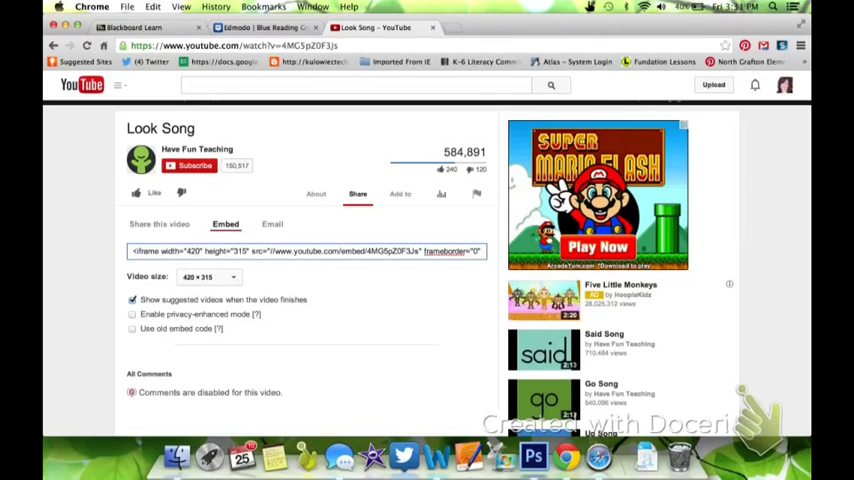
{"action": "left_click", "coordinate": [320, 252]}
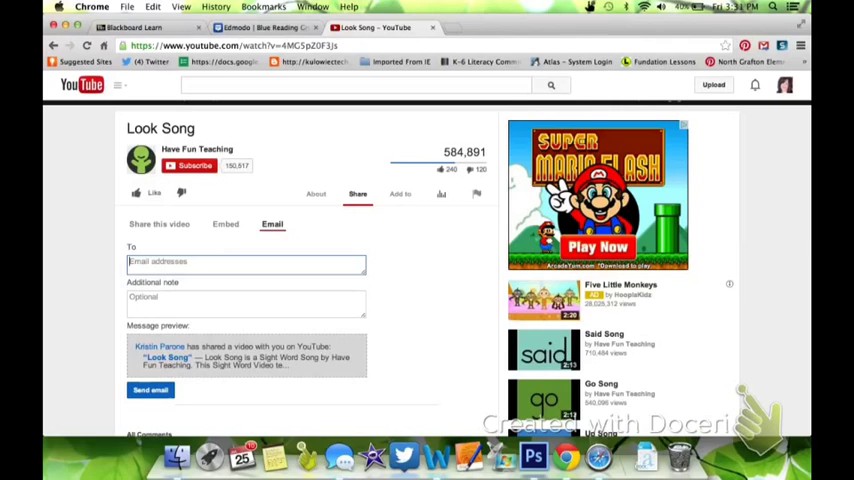
{"action": "left_click", "coordinate": [224, 224]}
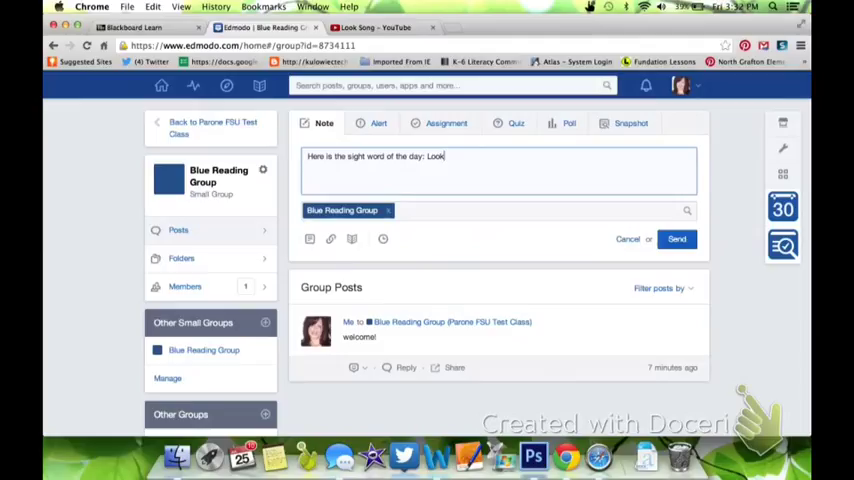
{"action": "mouse_move", "coordinate": [330, 238]}
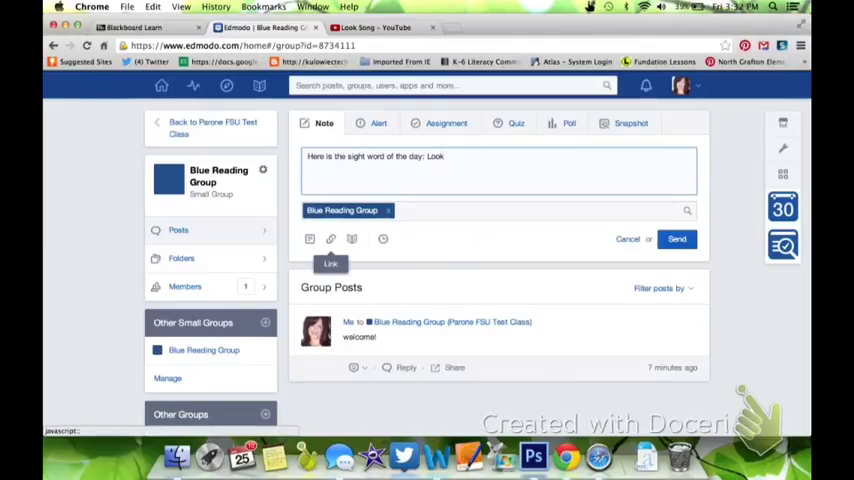
- Attach the Look Song iframe code to the note as a link titled 'Sight Word: Look'
{"action": "left_click", "coordinate": [330, 240]}
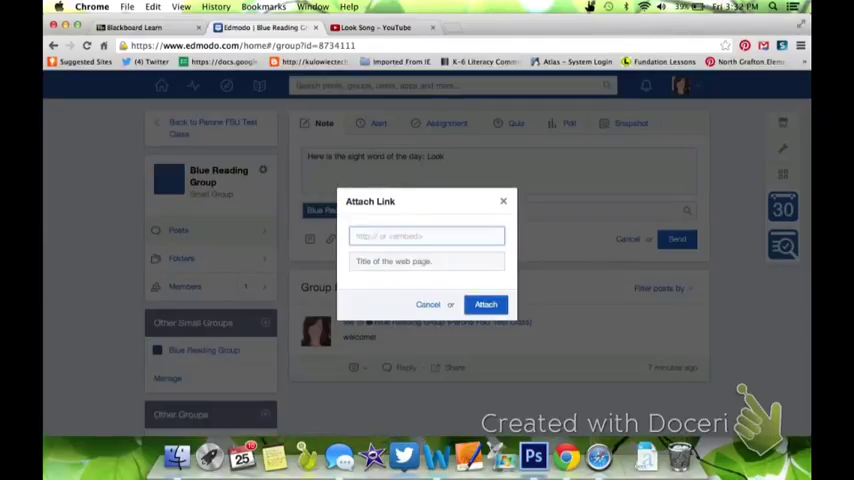
{"action": "type", "text": "meborder=\"0\" allowfullscreen></iframe>"}
{"action": "left_click", "coordinate": [426, 260]}
{"action": "type", "text": "Sight W"}
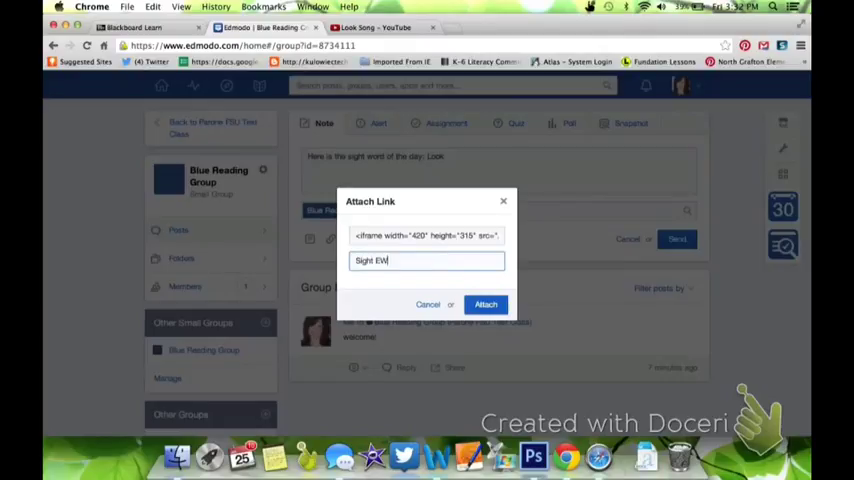
{"action": "type", "text": "ord"}
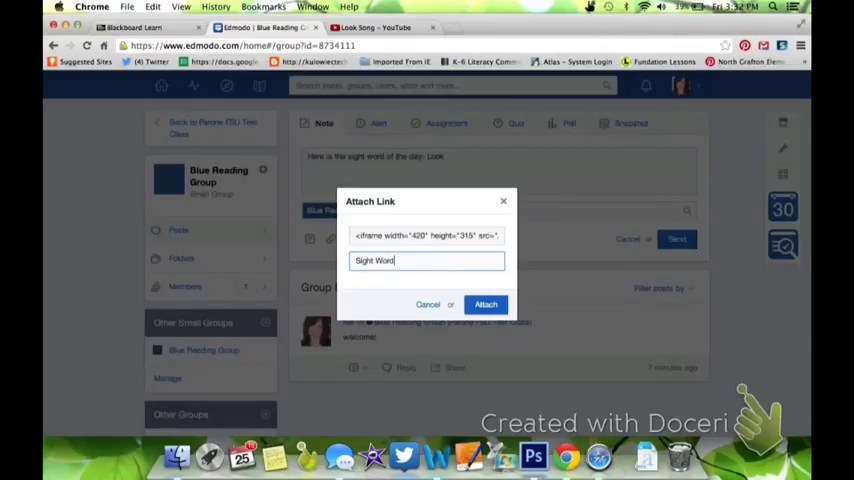
{"action": "type", "text": ": Look"}
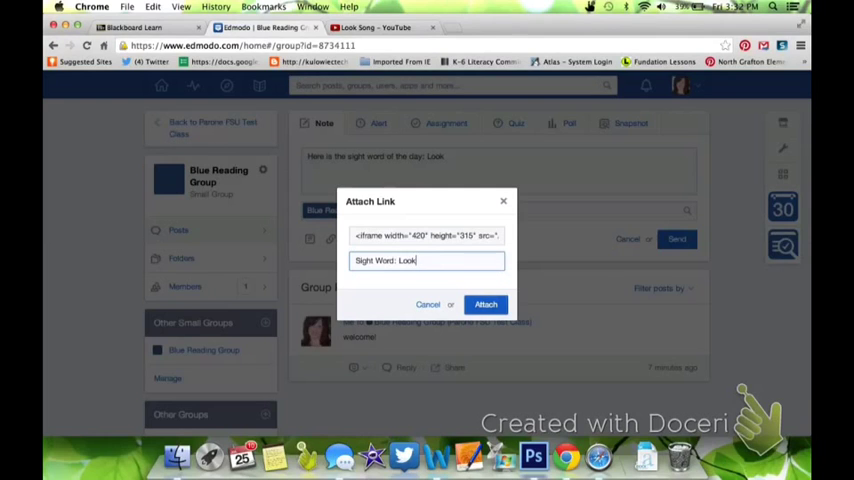
{"action": "left_click", "coordinate": [484, 304]}
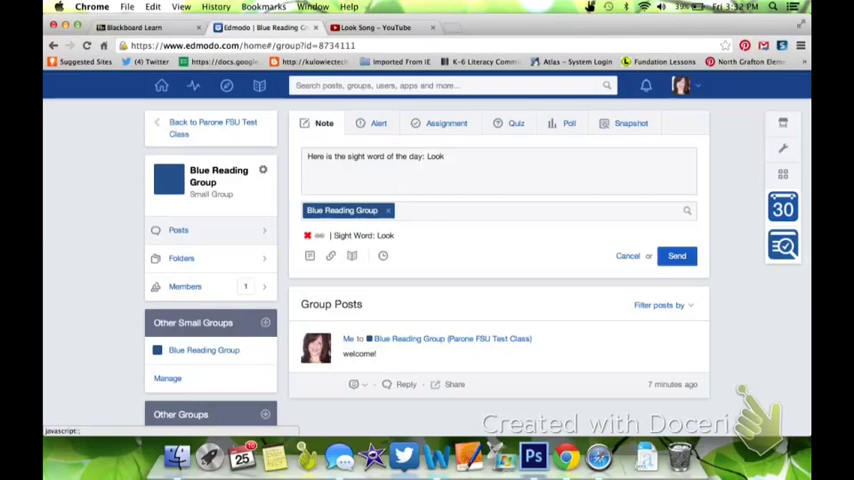
- Send the note to Blue Reading Group and play its attached Sight Word: Look video
{"action": "left_click", "coordinate": [676, 256]}
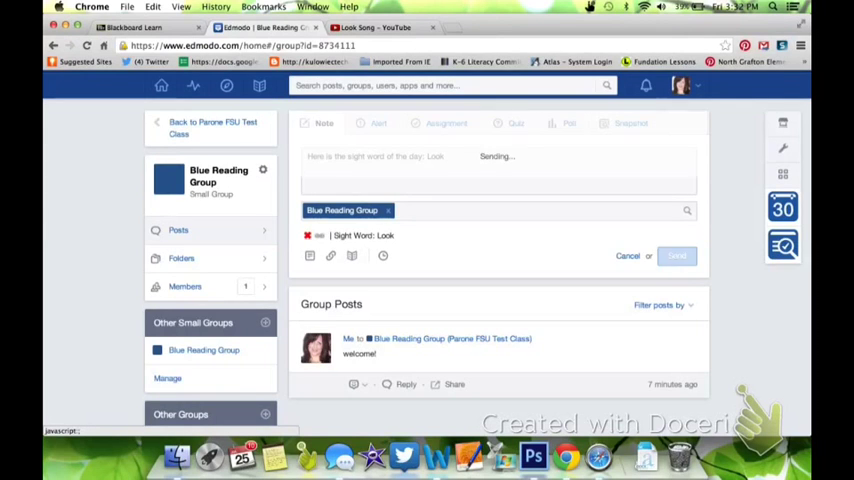
{"action": "left_click", "coordinate": [676, 256]}
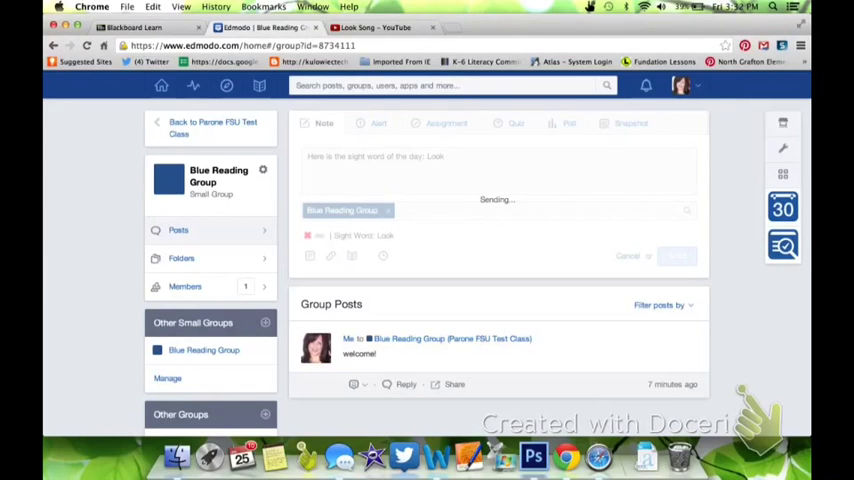
{"action": "left_click", "coordinate": [676, 232]}
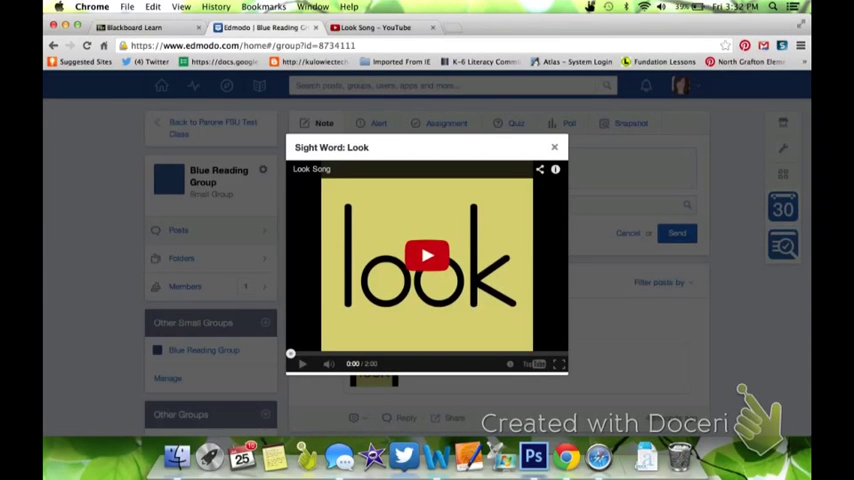
{"action": "left_click", "coordinate": [428, 256]}
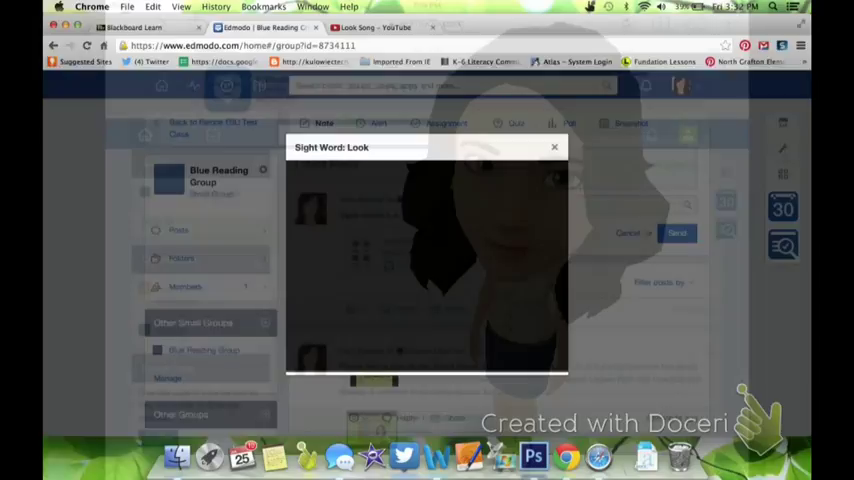